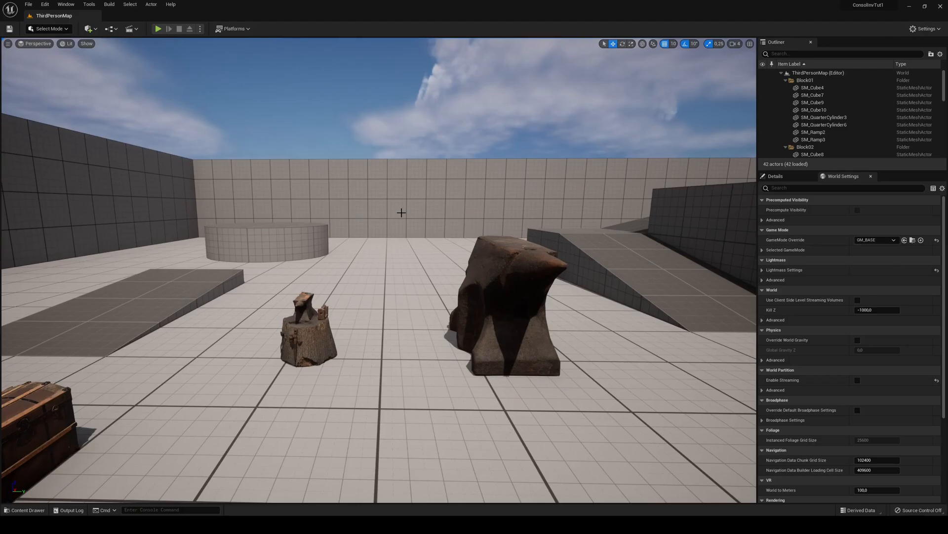
Show the Content Drawer and filter its assets by searching 'third'
click(23, 509)
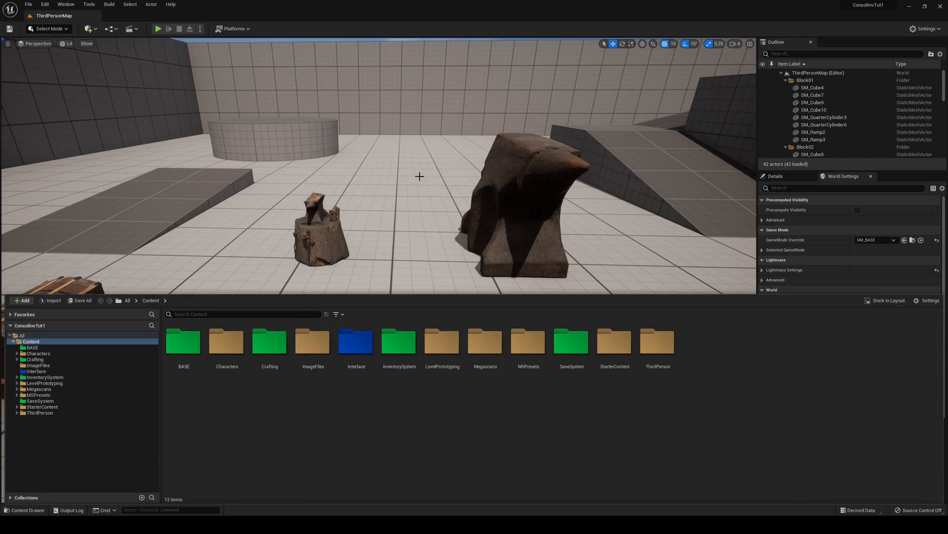
mouse_move(426, 407)
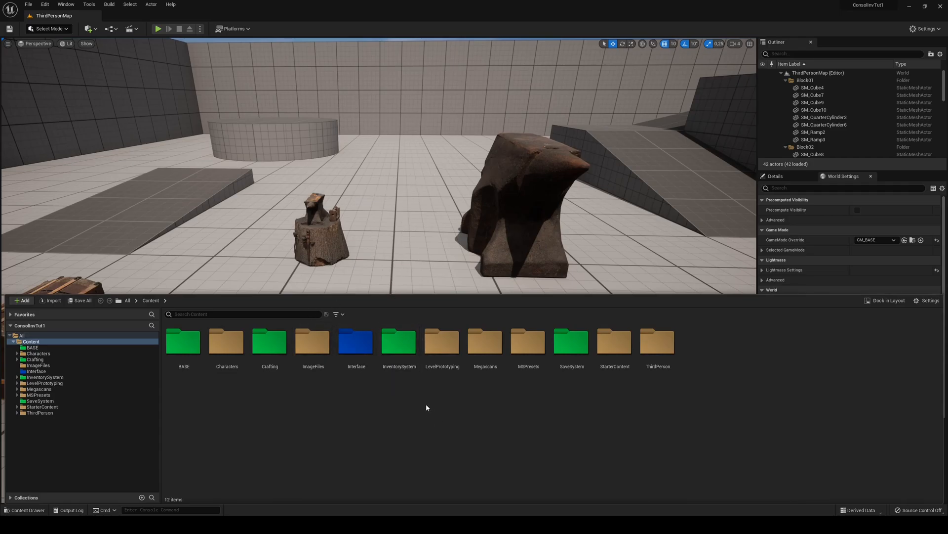
mouse_move(484, 343)
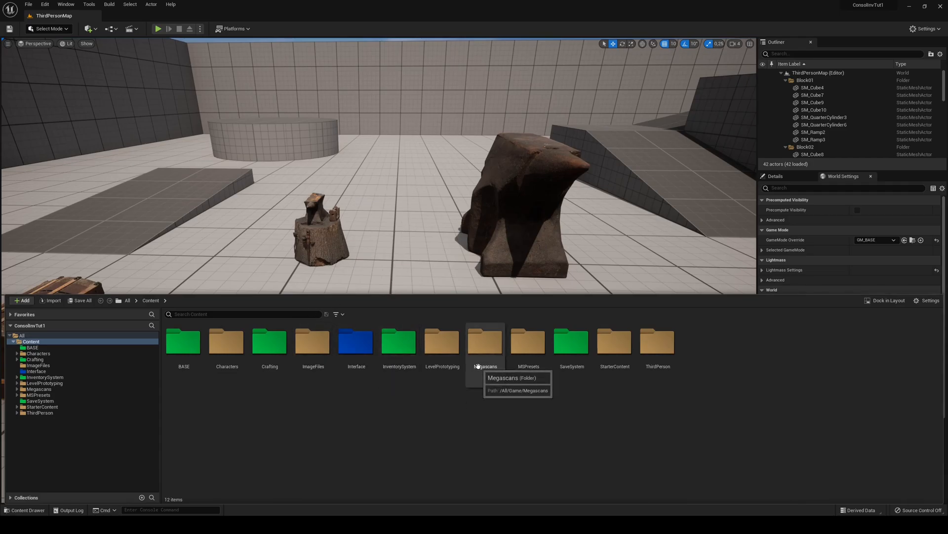
text(third)
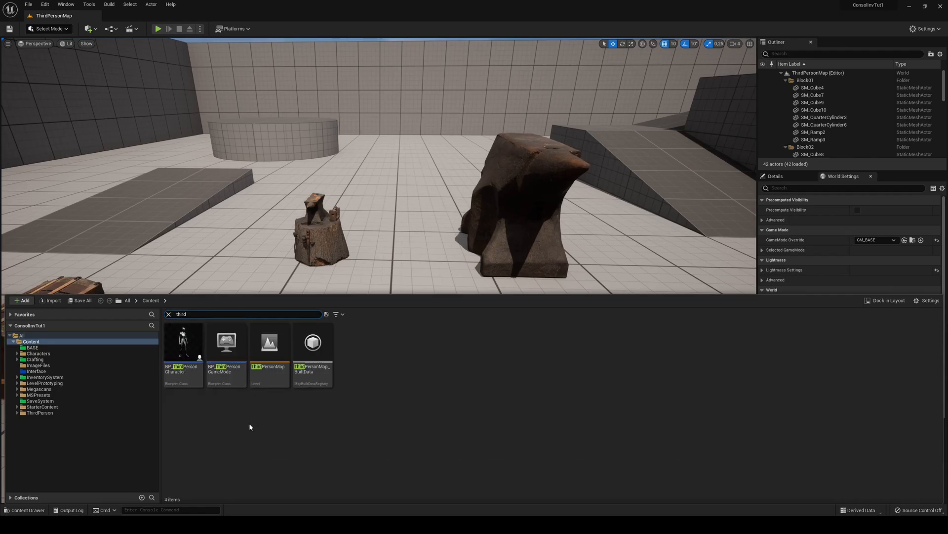
Open BP_ThirdPersonCharacter's event graph, then launch and stop a play-in-editor session
double_click(183, 341)
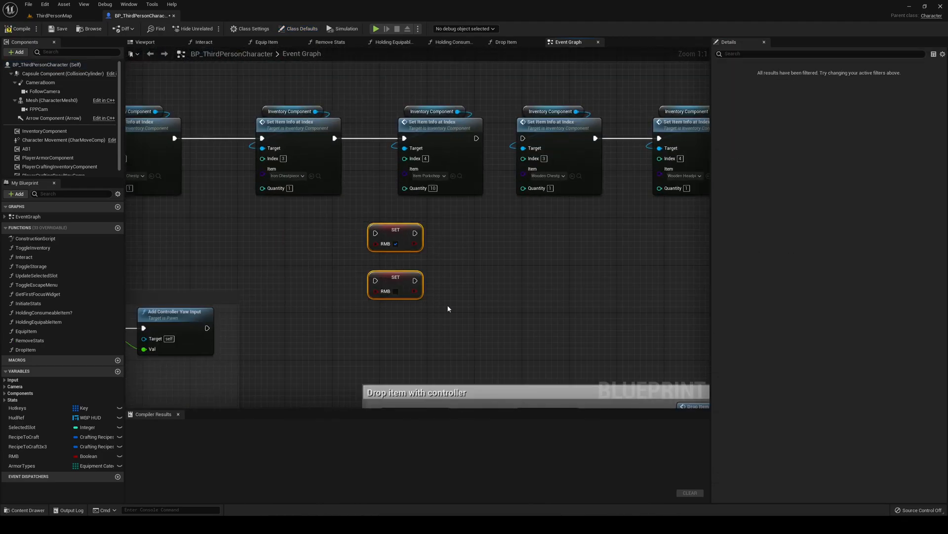
scroll(down, 3)
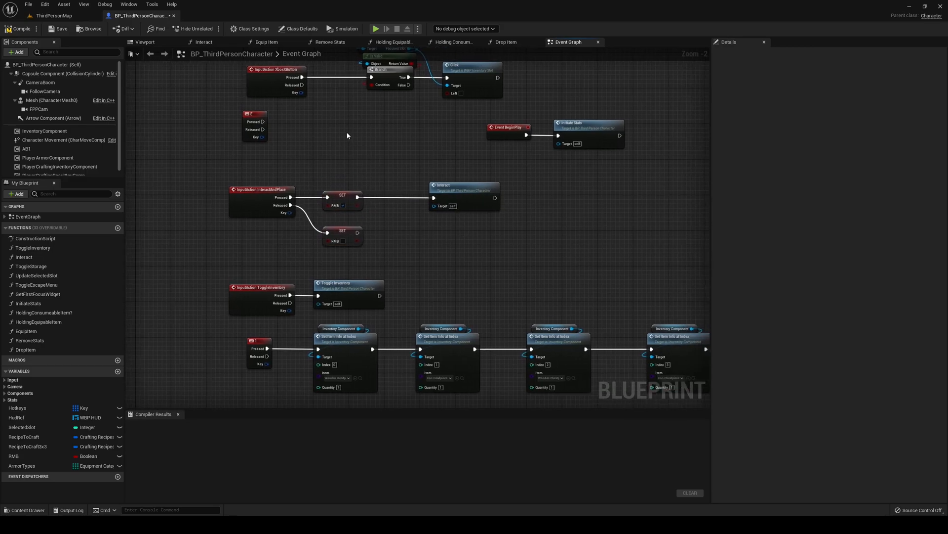
click(375, 27)
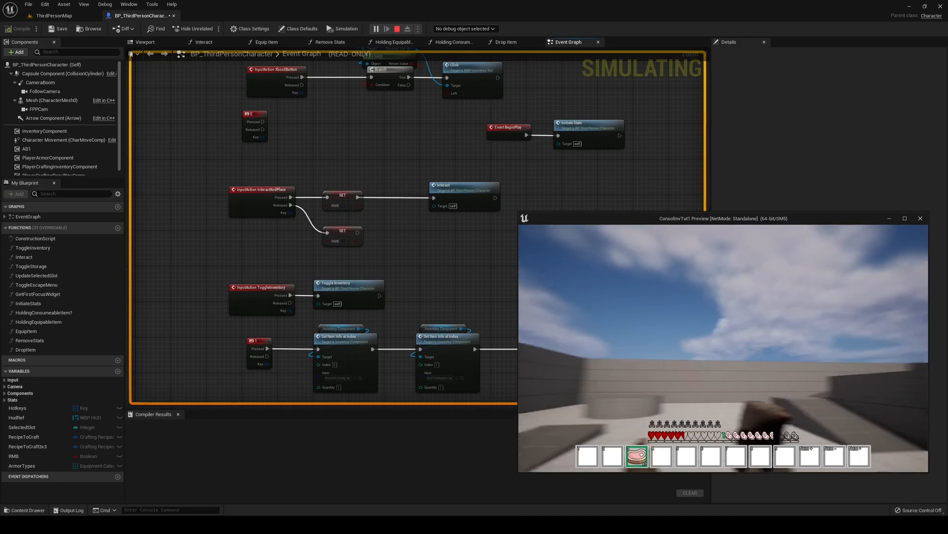
click(406, 28)
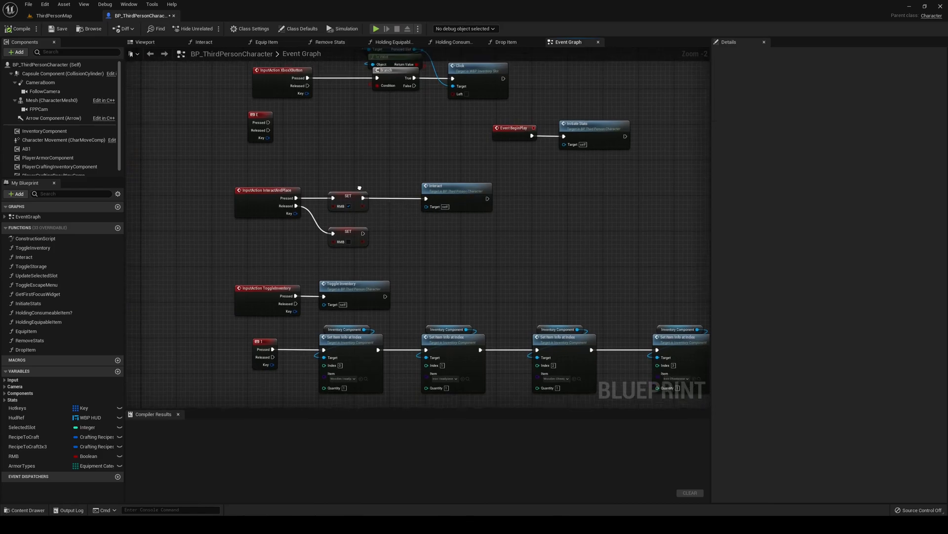
Browse the Content Drawer to the InventorySystem folder and select the MasterItem blueprint
click(375, 27)
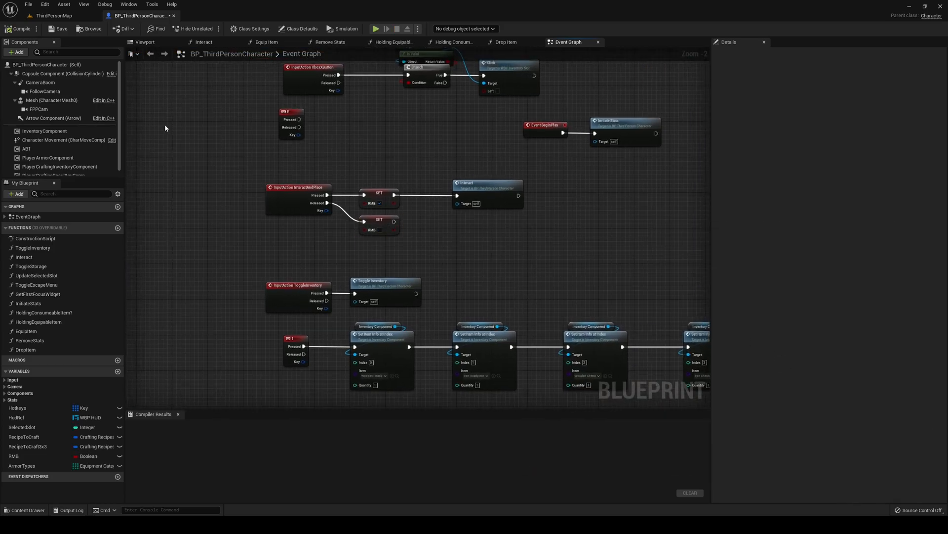
click(24, 510)
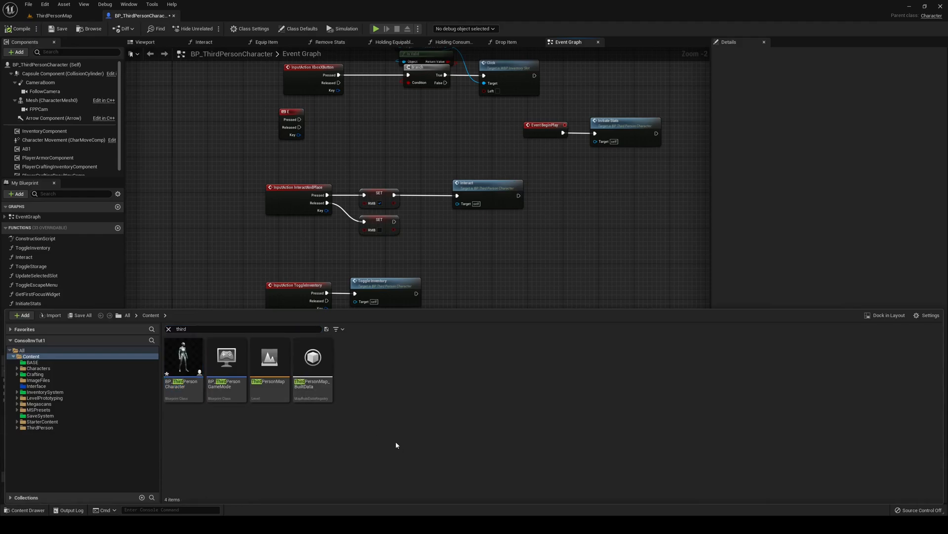
click(168, 329)
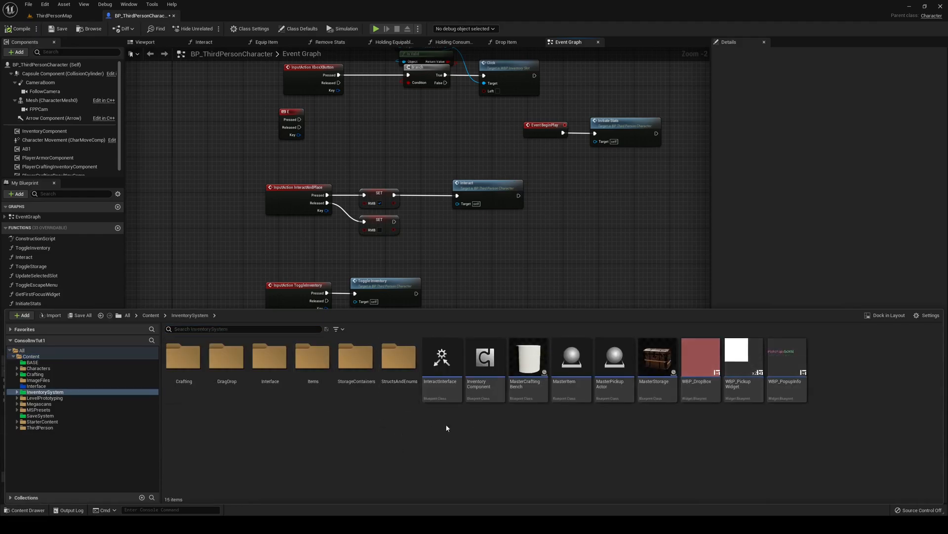
click(571, 357)
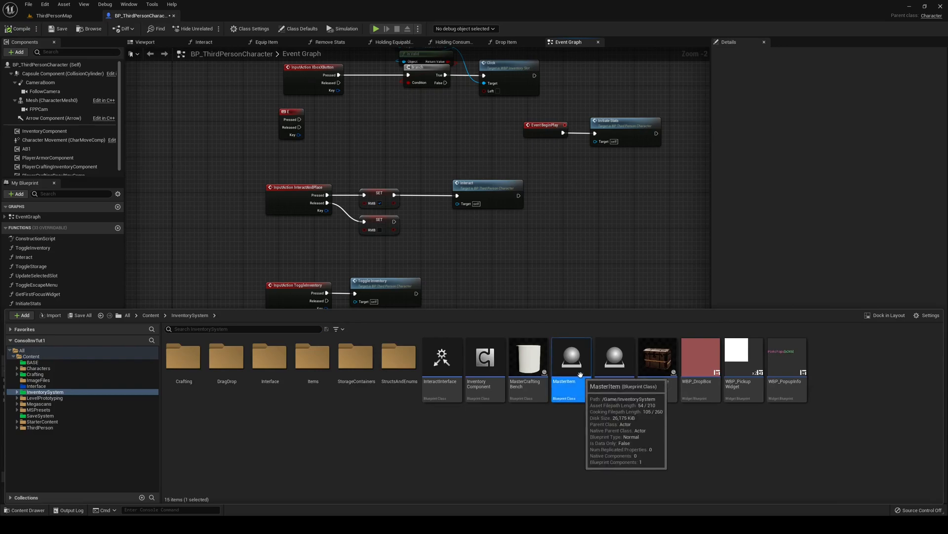
Add a MeshScale Vector variable to MasterItem defaulting to 1, 1, 1 and compile it
double_click(572, 357)
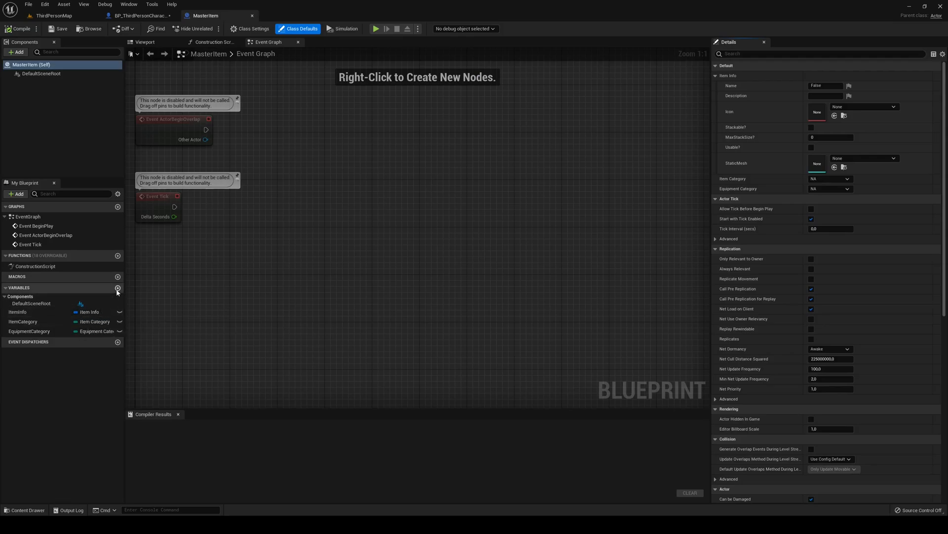
click(117, 289)
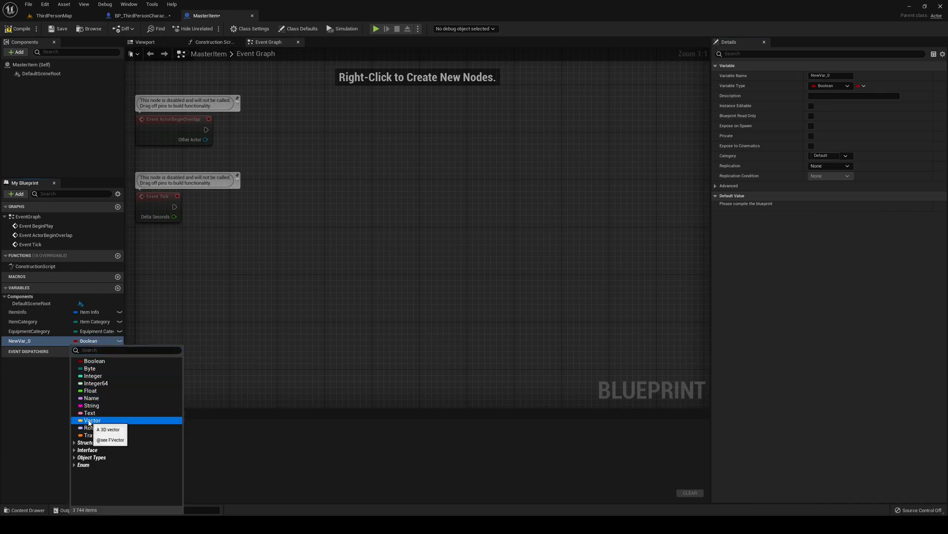
click(92, 420)
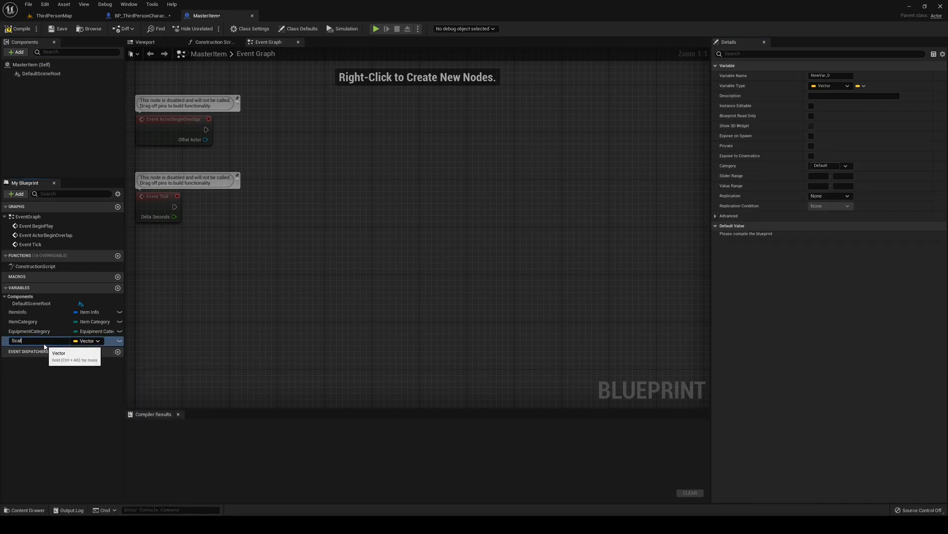
text(MeshScale)
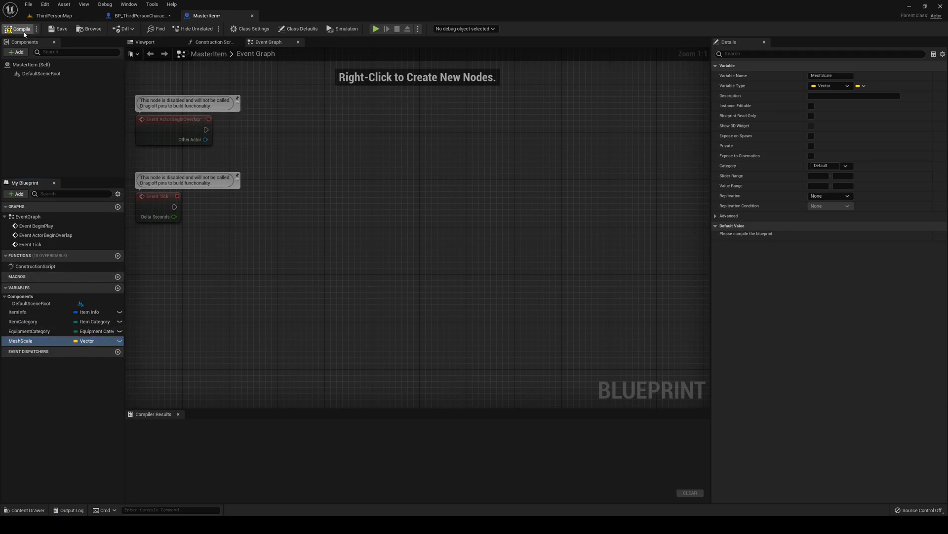
click(144, 15)
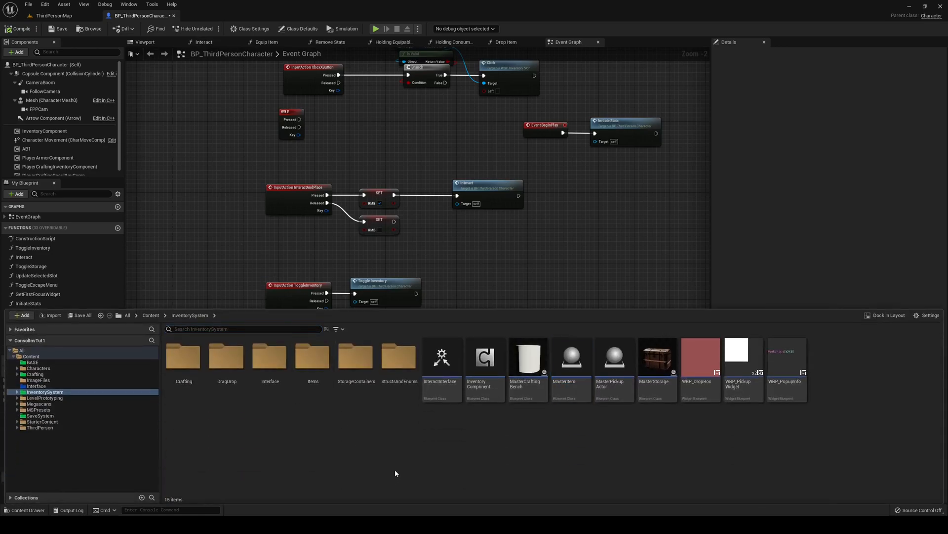
double_click(571, 357)
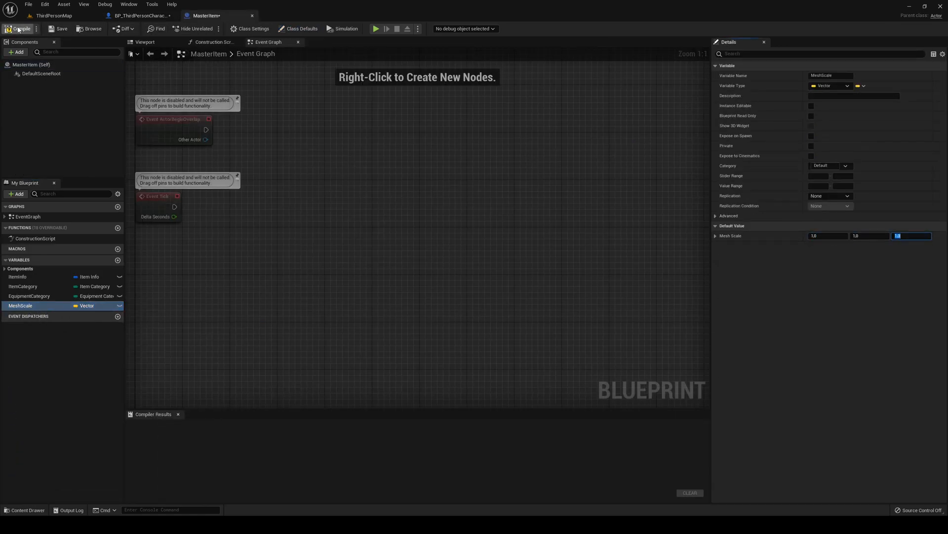
click(133, 16)
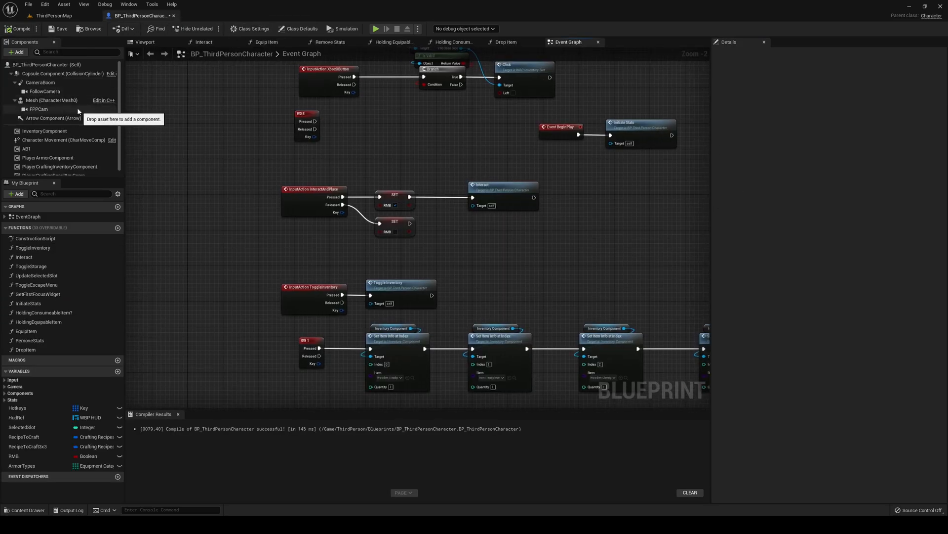
mouse_move(16, 51)
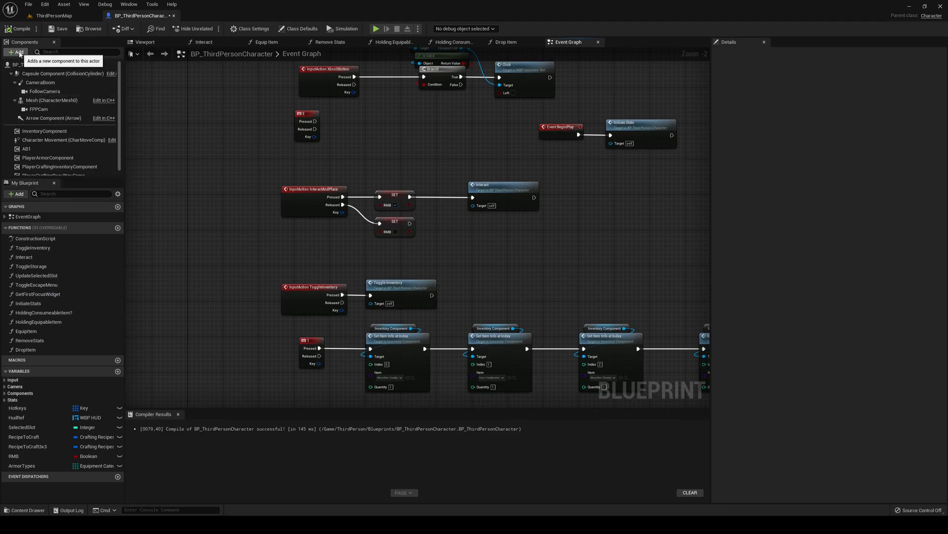
Add the HeldItem static mesh component, place it with a temporary mesh, then clear the mesh
click(16, 52)
text(HeldItem)
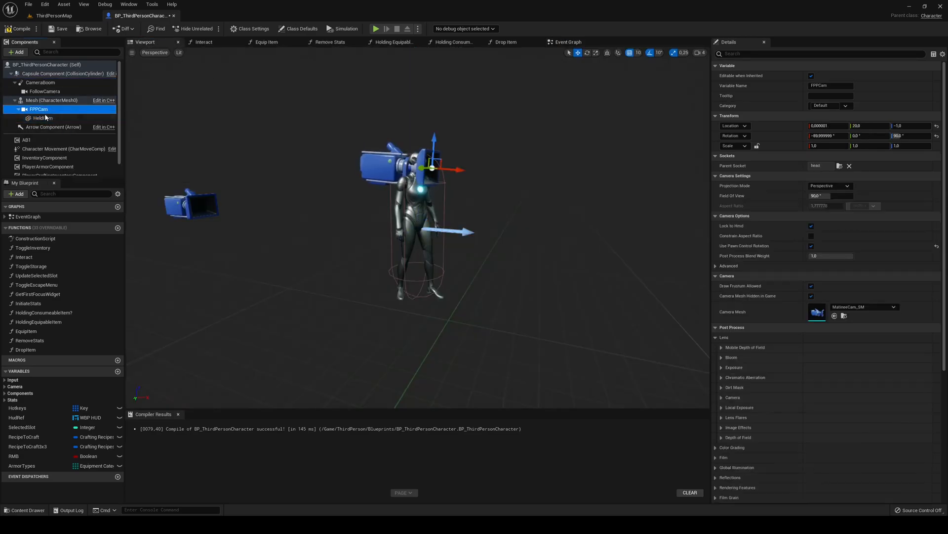
click(42, 118)
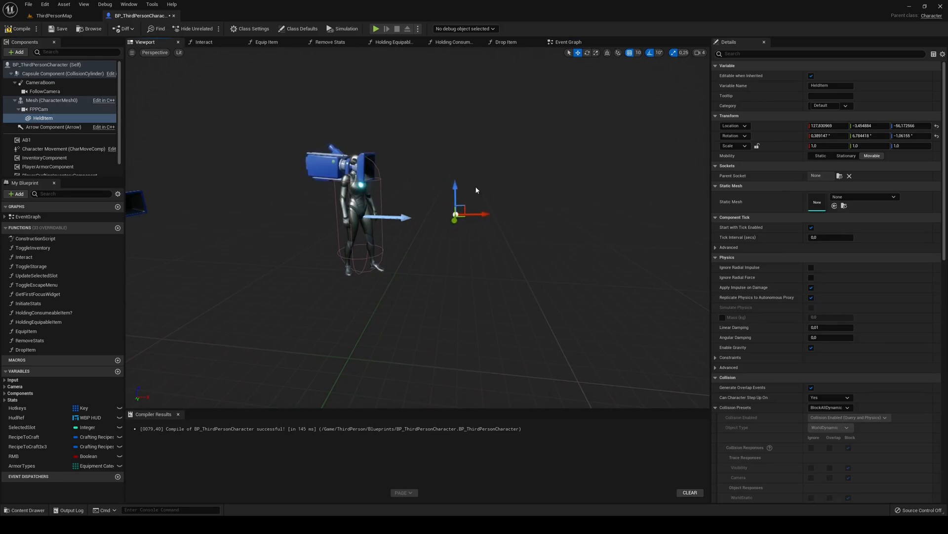
click(864, 196)
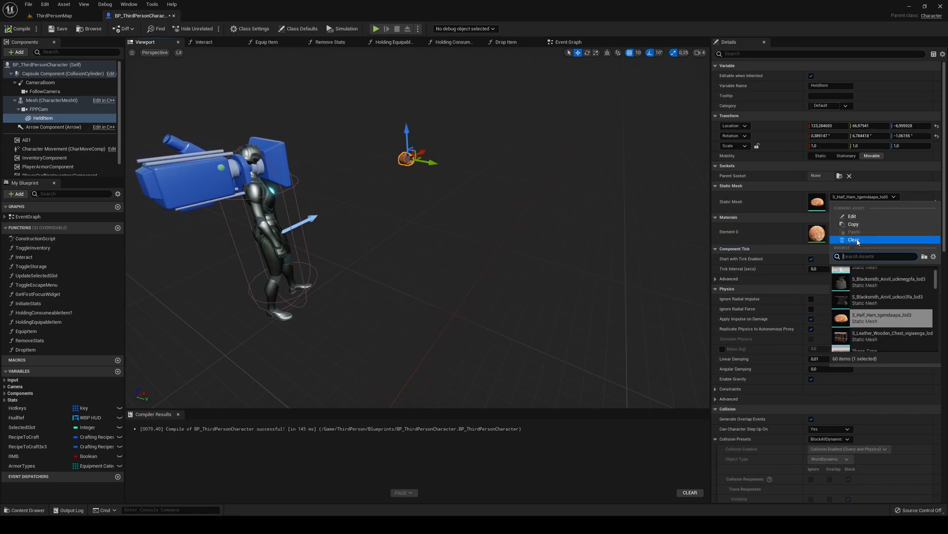
click(853, 239)
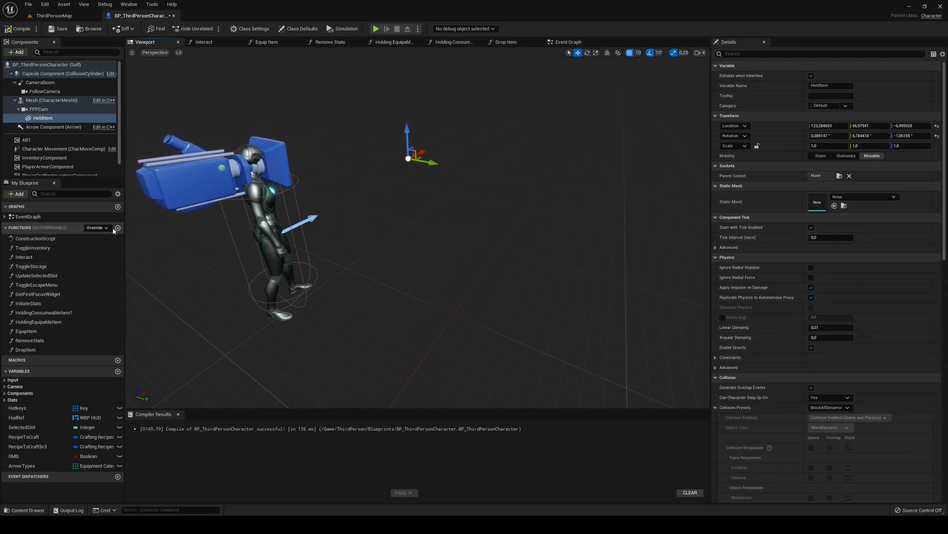
Create the Hold Item function, rename the component HeldItemComp, split the selected slot and branch on Is Valid Class
click(118, 227)
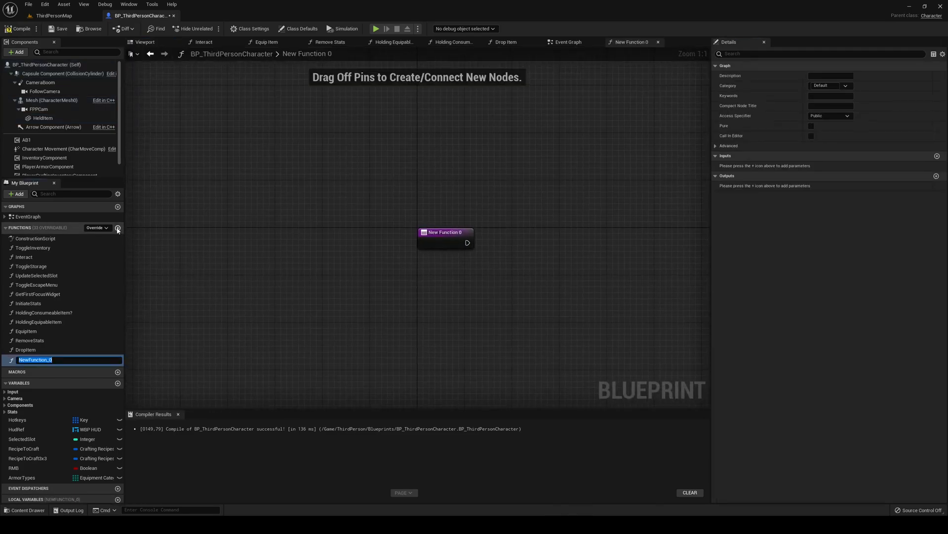
text(HeldItem)
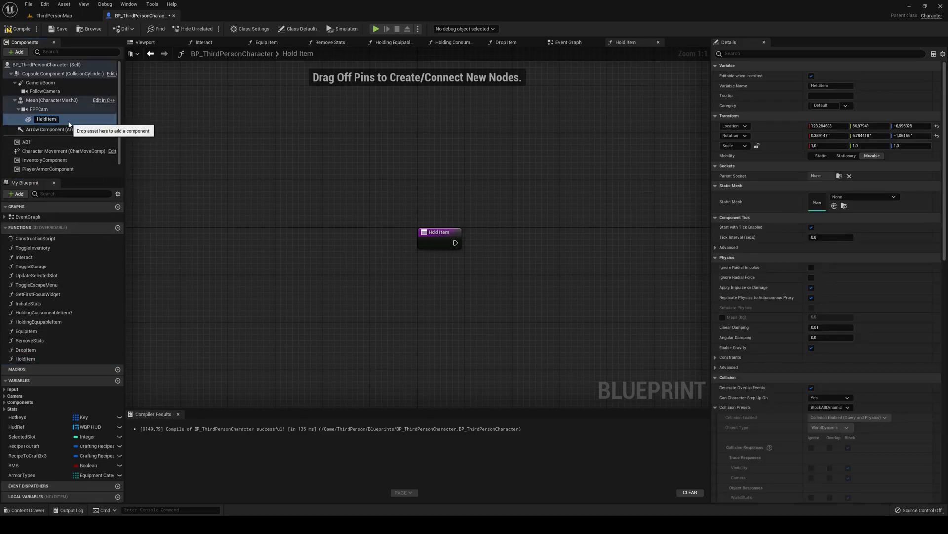
click(24, 359)
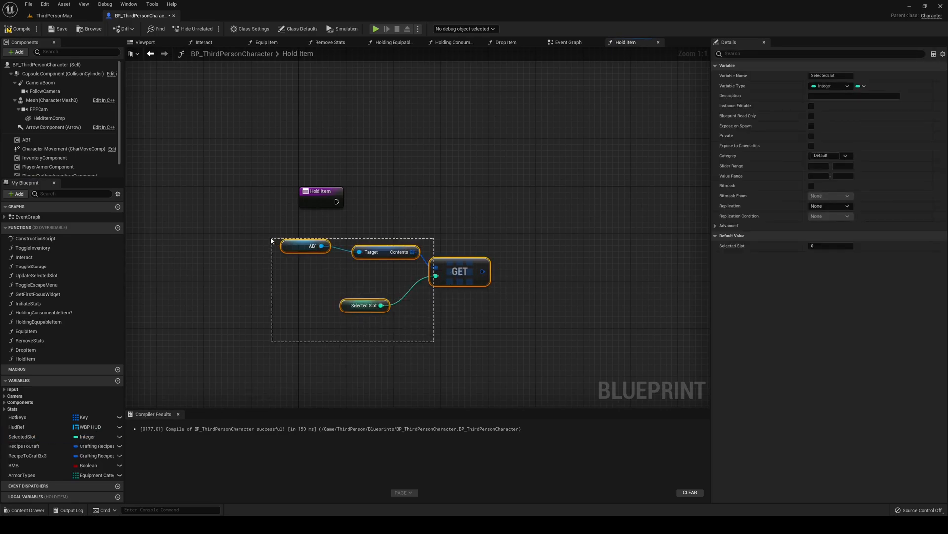
right_click(482, 270)
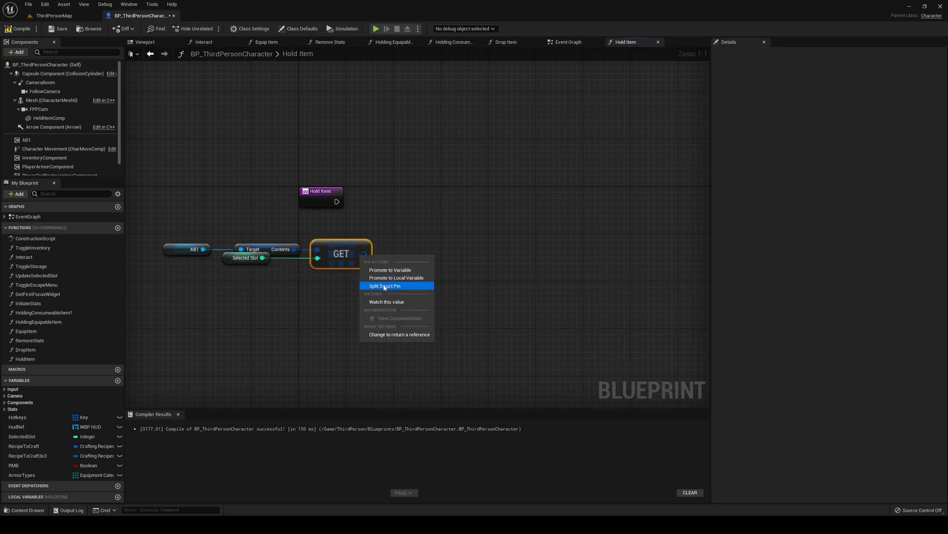
click(384, 285)
text(bra)
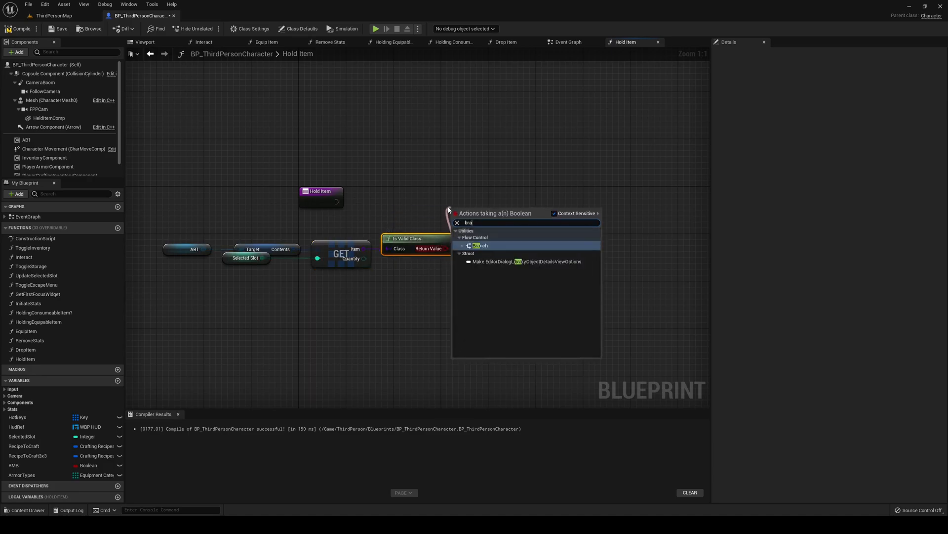
click(480, 245)
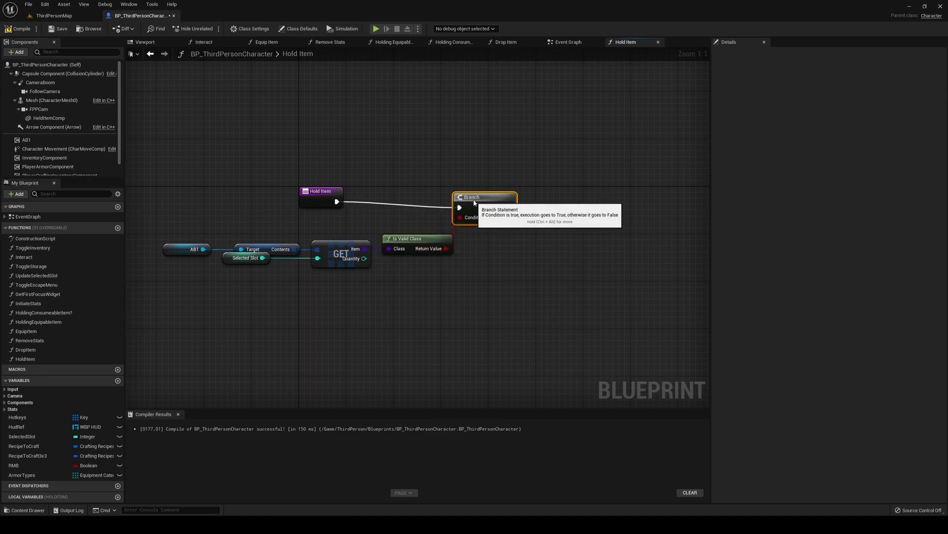
mouse_move(431, 119)
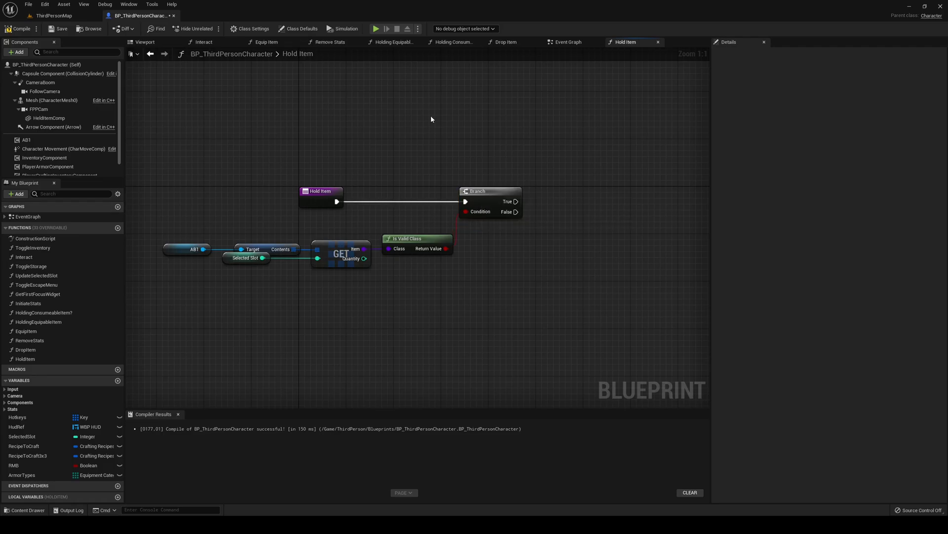
Set HeldItemComp's static mesh and world scale 3D from the item's defaults, clearing it otherwise
scroll(down, 3)
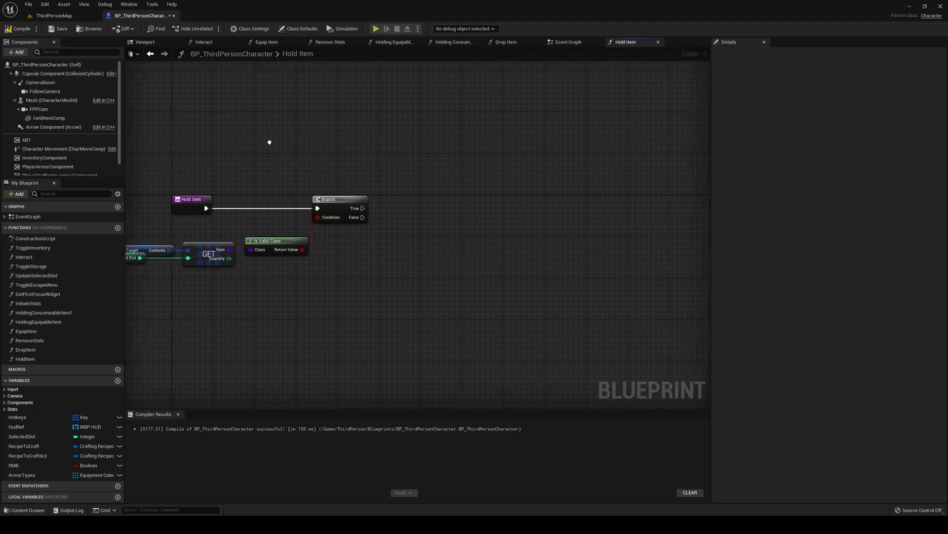
click(47, 118)
text(set)
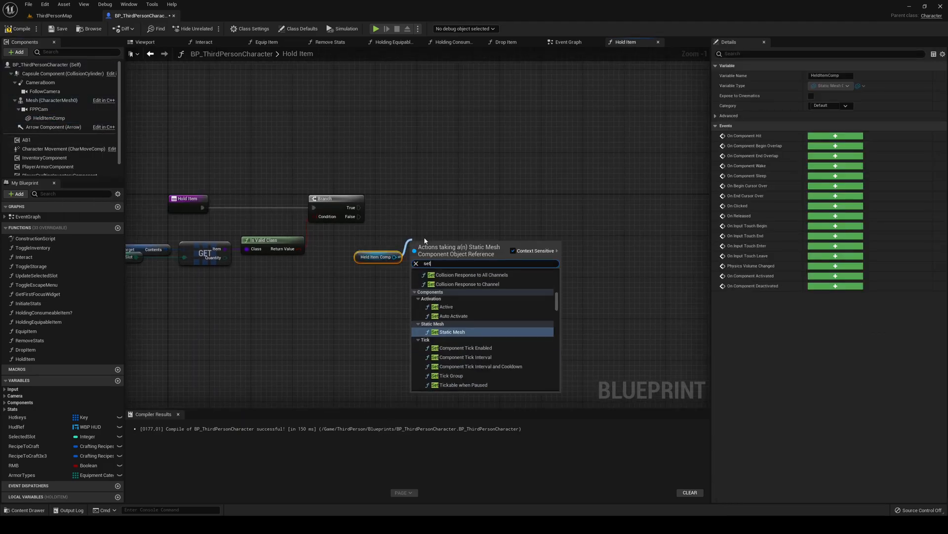
click(449, 332)
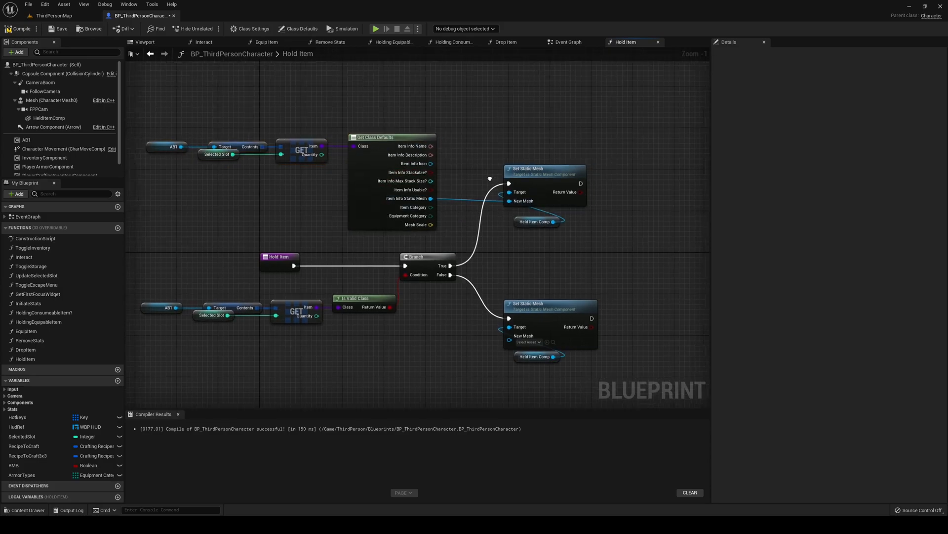
text(set w)
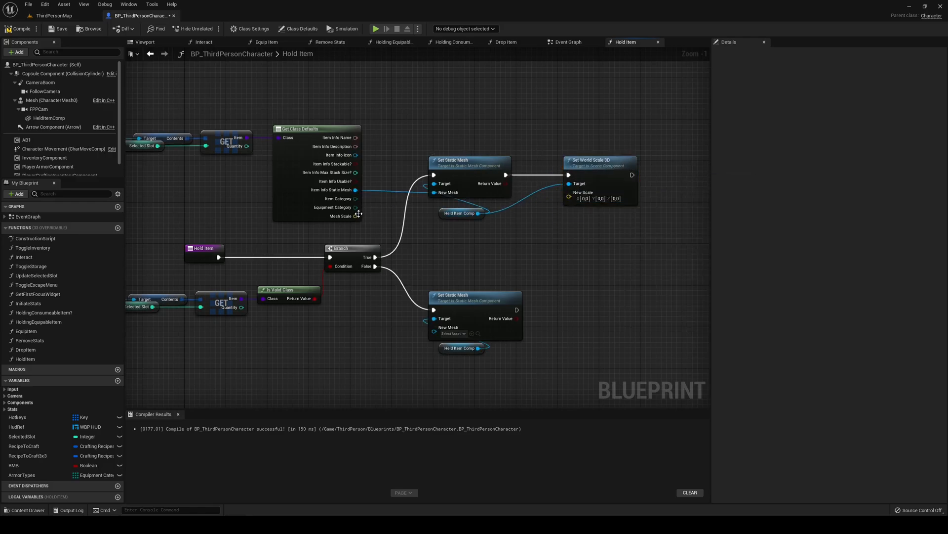
scroll(down, 3)
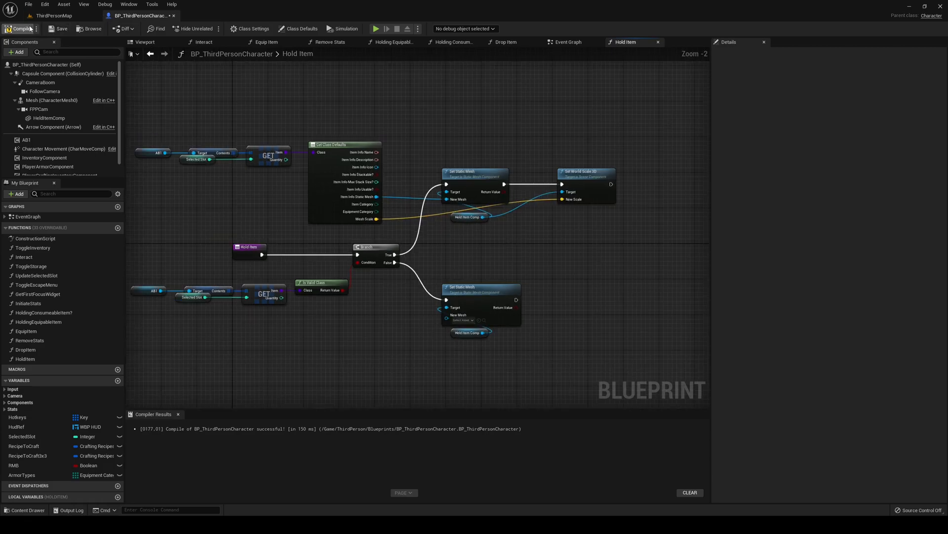
mouse_move(36, 284)
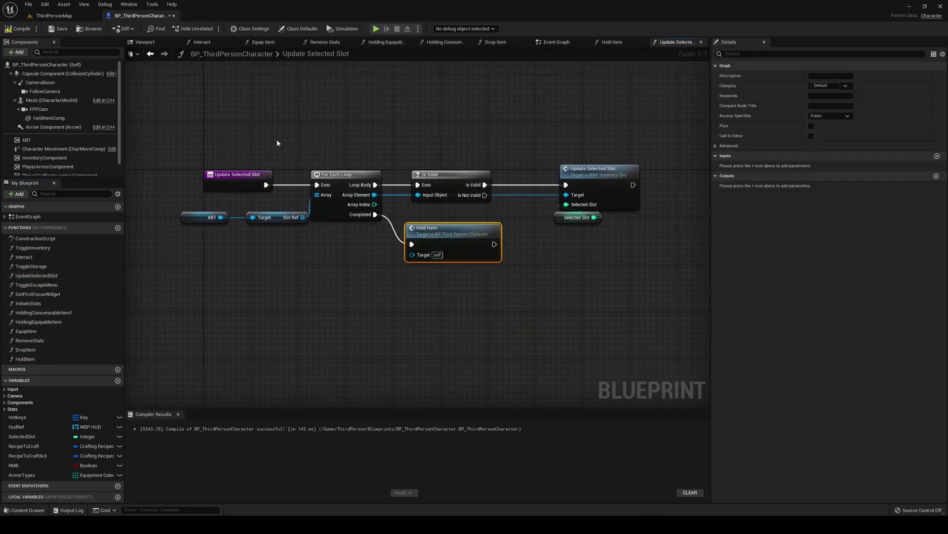
Call Hold Item from Update Selected Slot's loop Completed pin and recompile the character blueprint
click(376, 28)
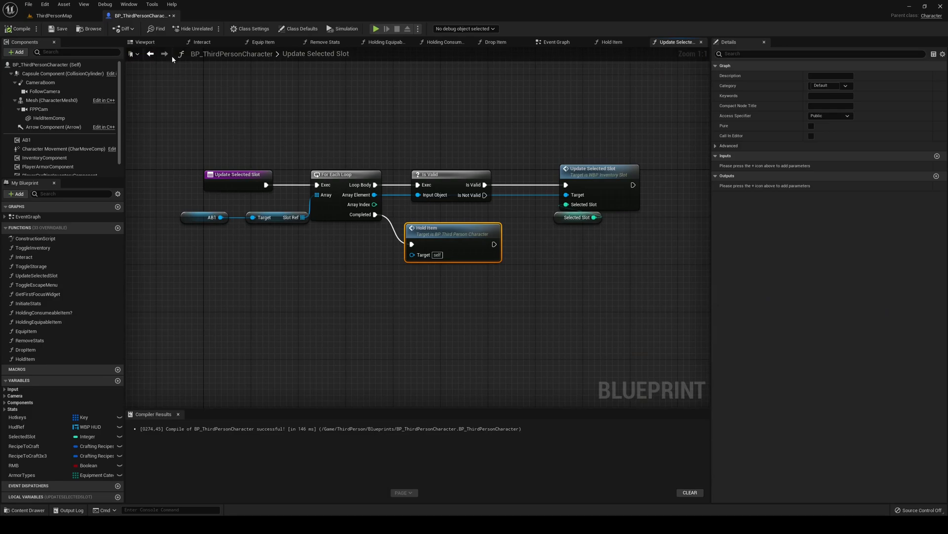
click(144, 42)
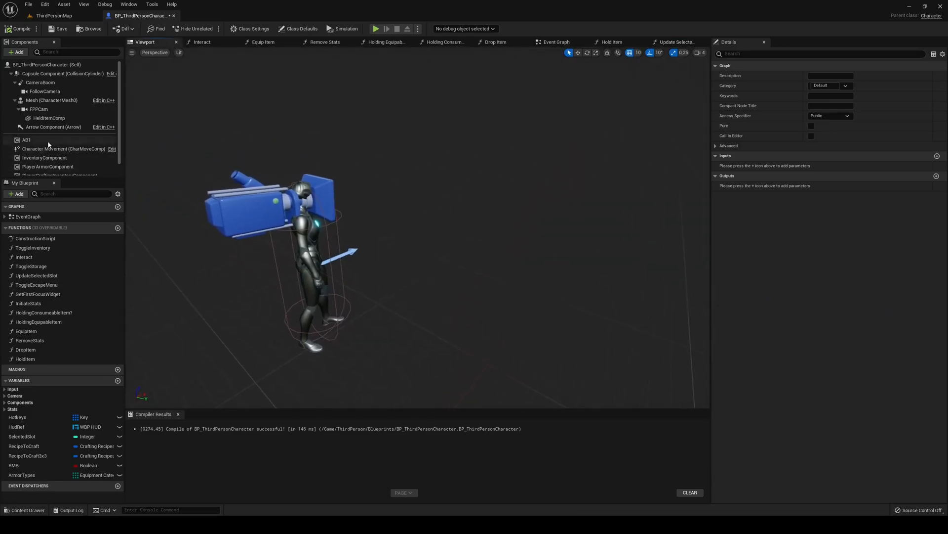
Move HeldItemComp to a new spot in front of the character using the translate gizmo
click(43, 104)
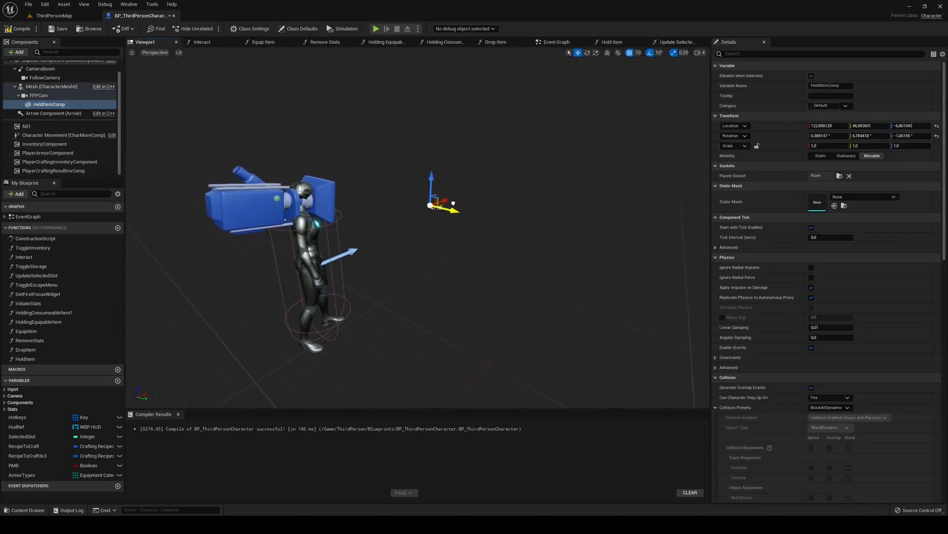
click(378, 28)
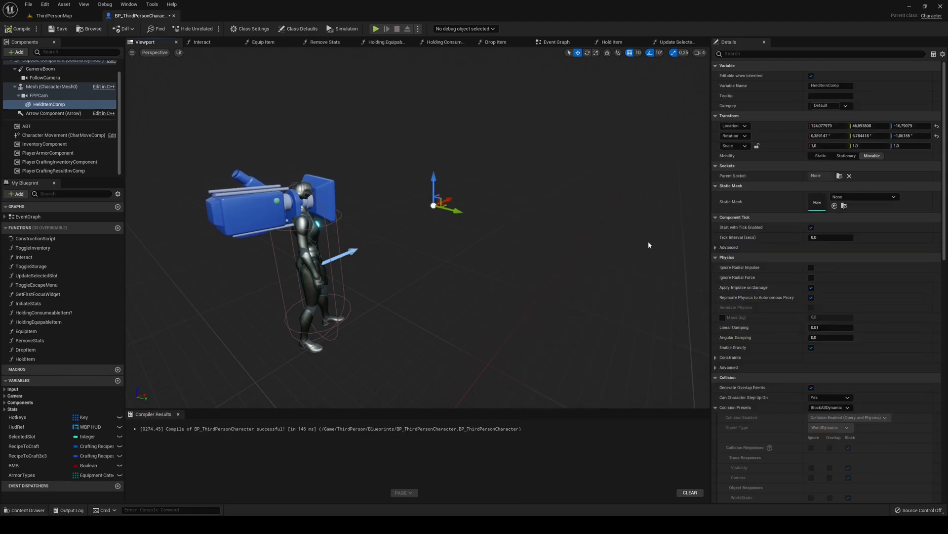
click(22, 510)
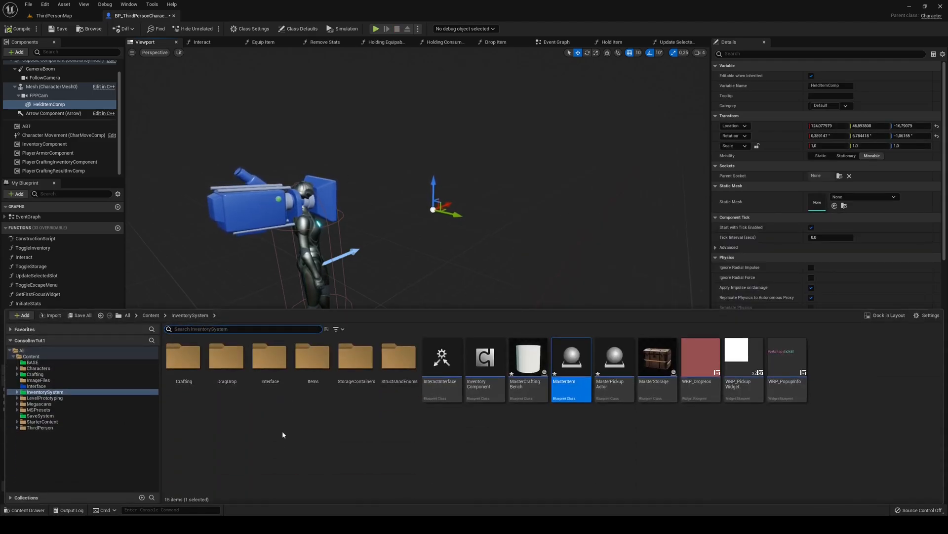
Inspect WBP_DropBox's border, close the widget and return to the level's top-level Content folder
click(528, 357)
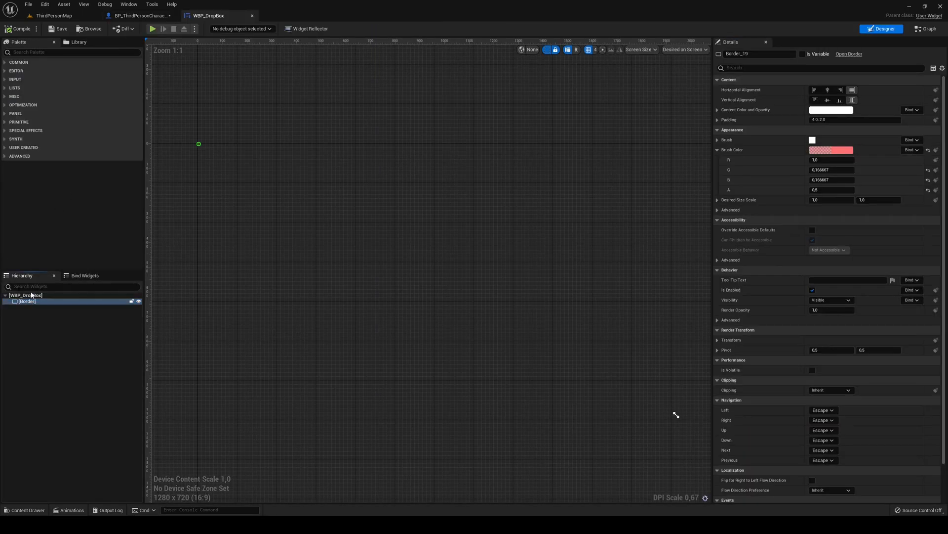
click(25, 294)
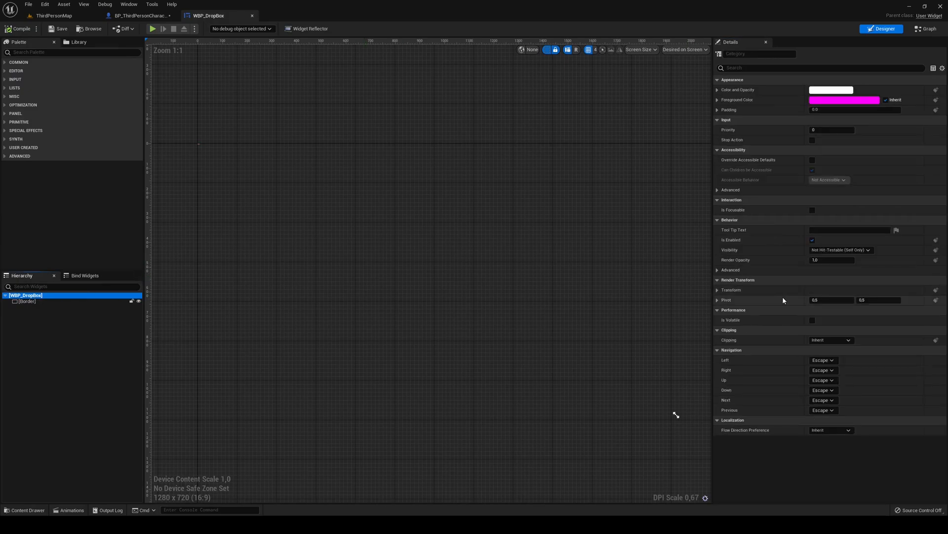
text(re)
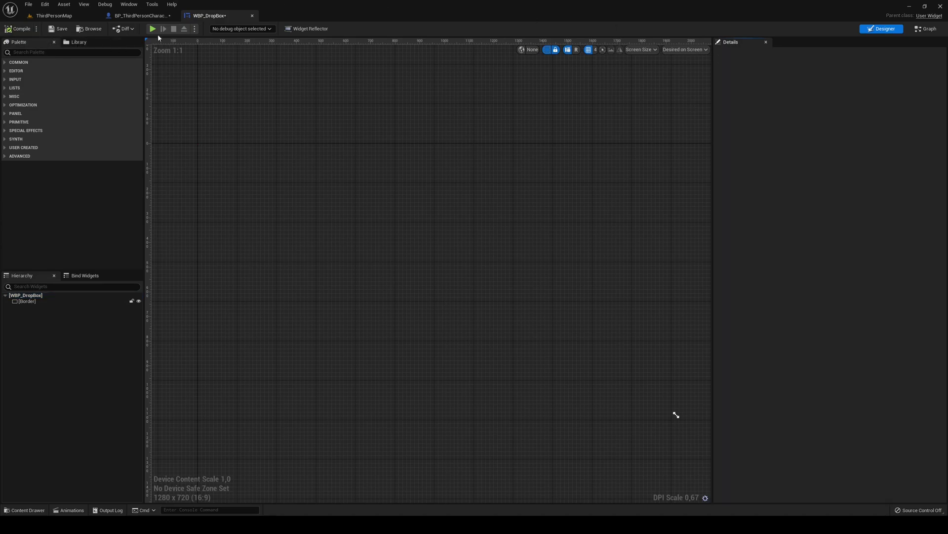
click(156, 29)
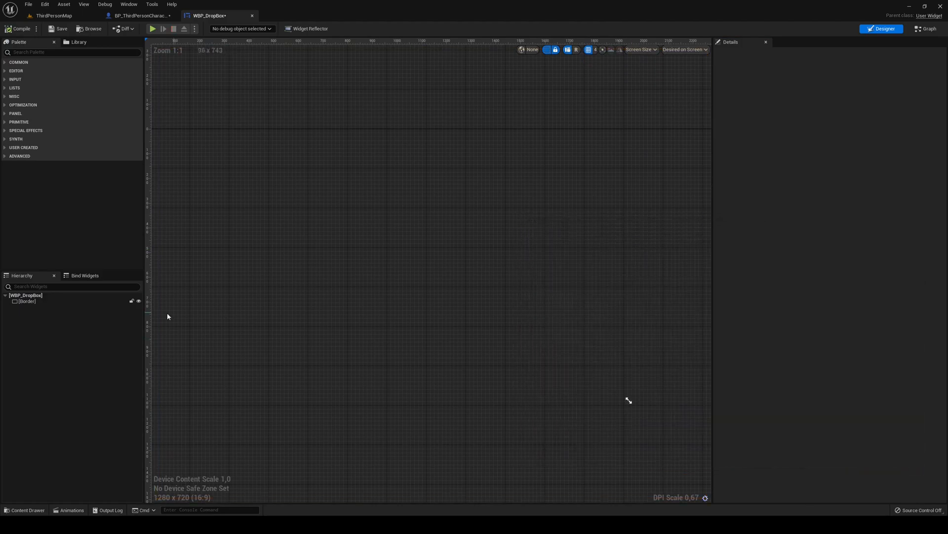
click(154, 28)
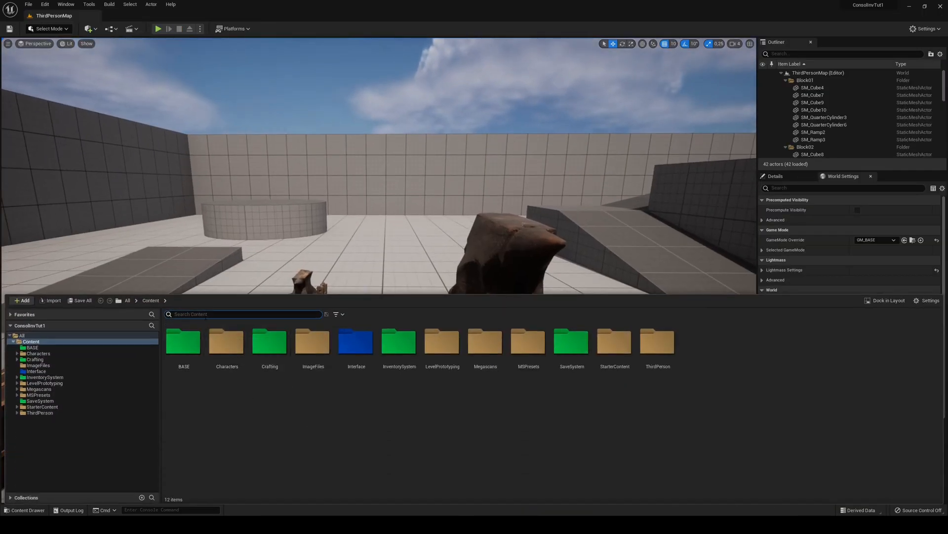
Reopen BP_ThirdPersonCharacter's Event Graph and add an Any Key event node
text(third)
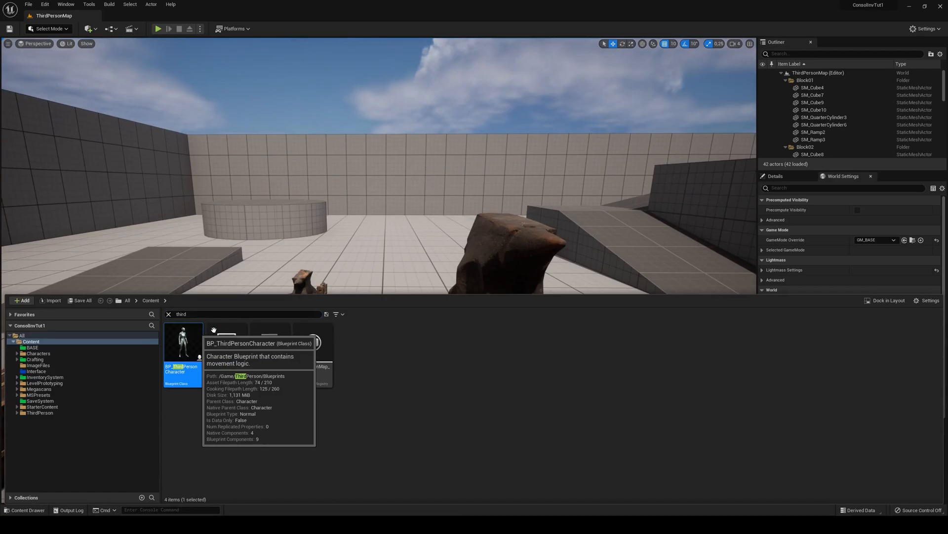
double_click(183, 344)
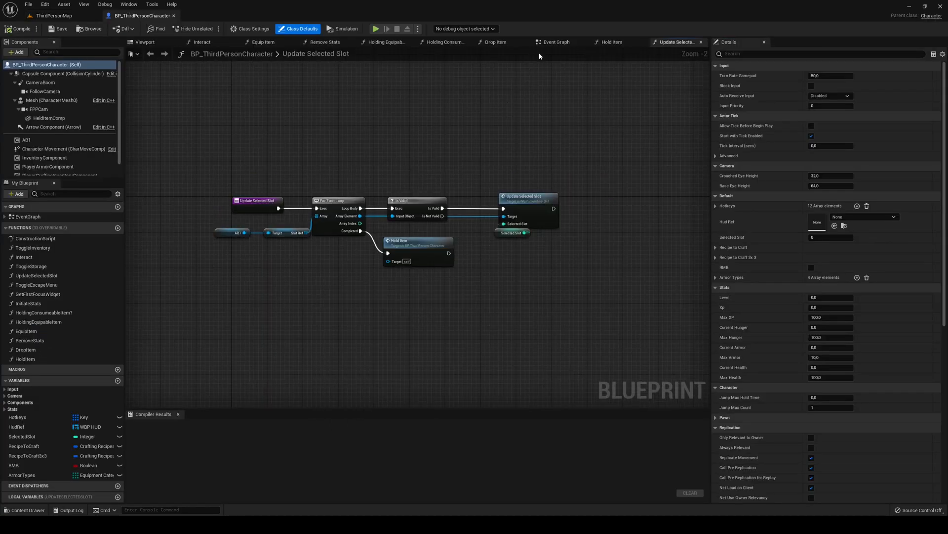
click(557, 42)
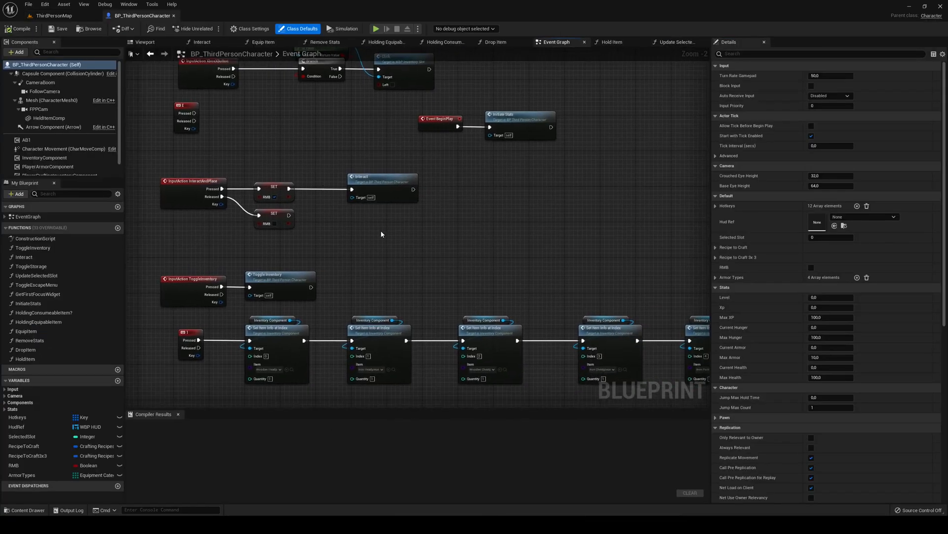
right_click(381, 234)
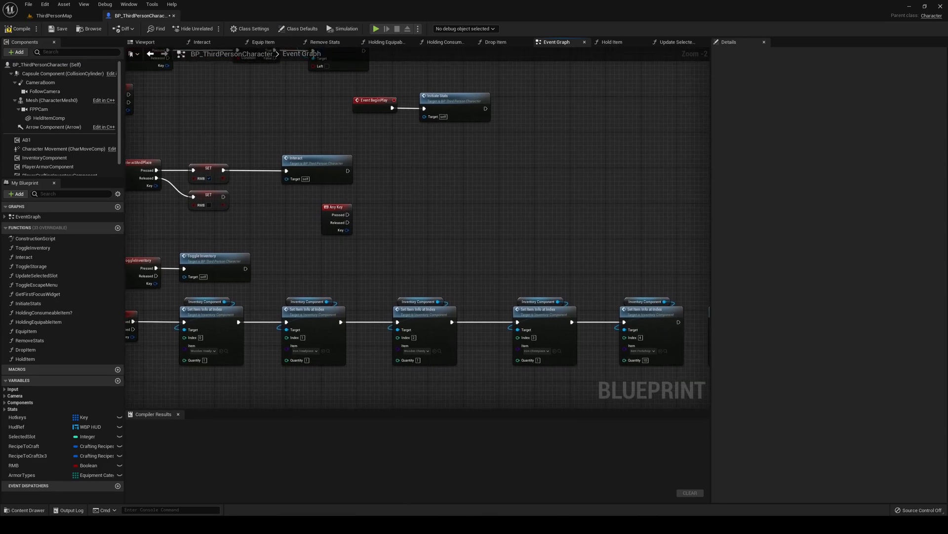
mouse_move(156, 215)
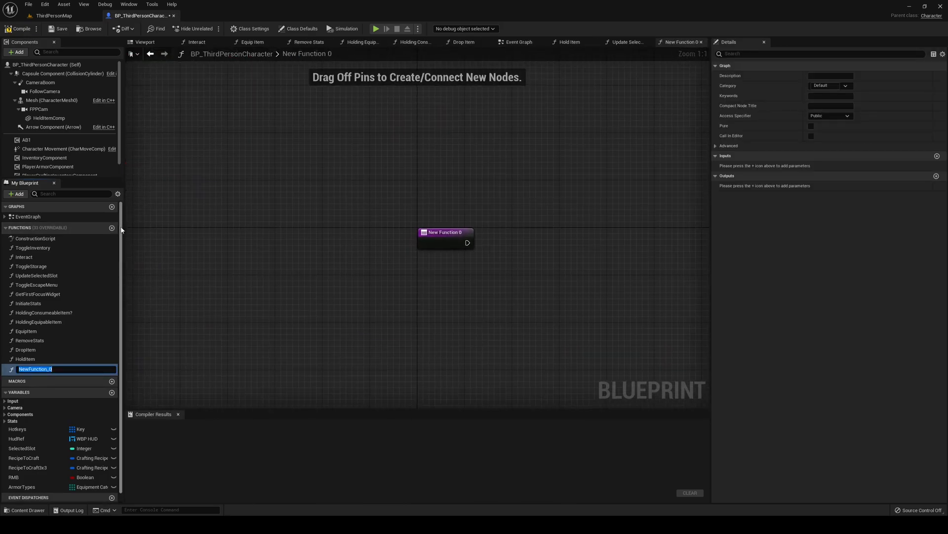
Name the function HandleKeyboard..., give it a Key input named key, and store it as LocalKey
text(HandleKeyboardHotkeyInput)
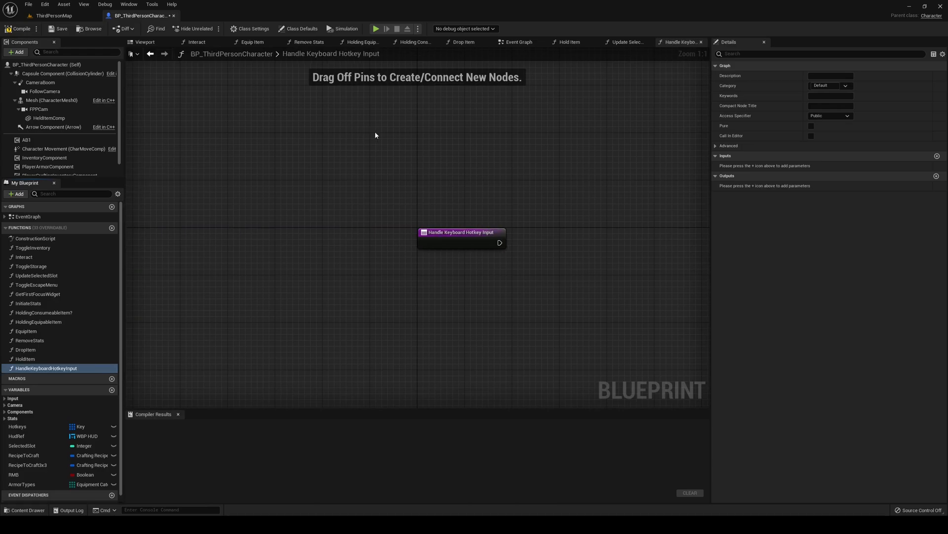
click(846, 166)
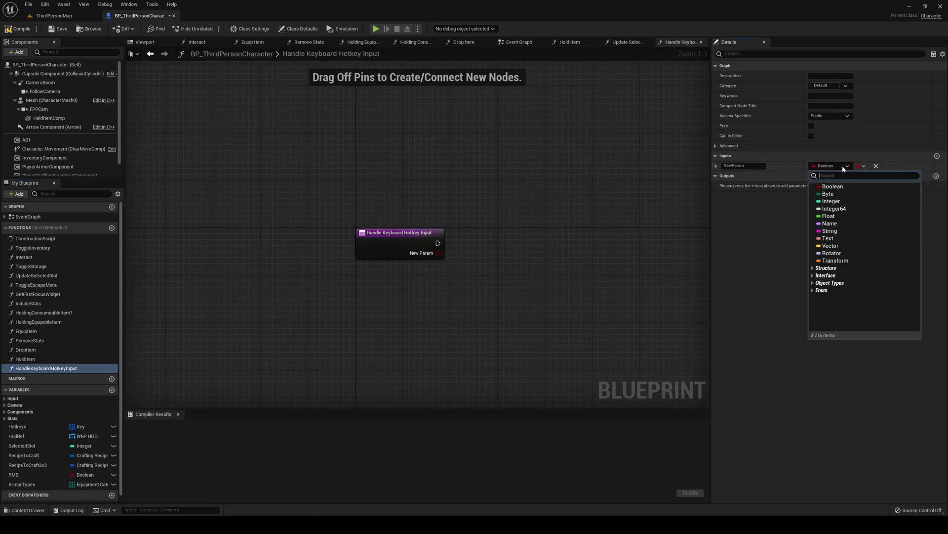
text(key)
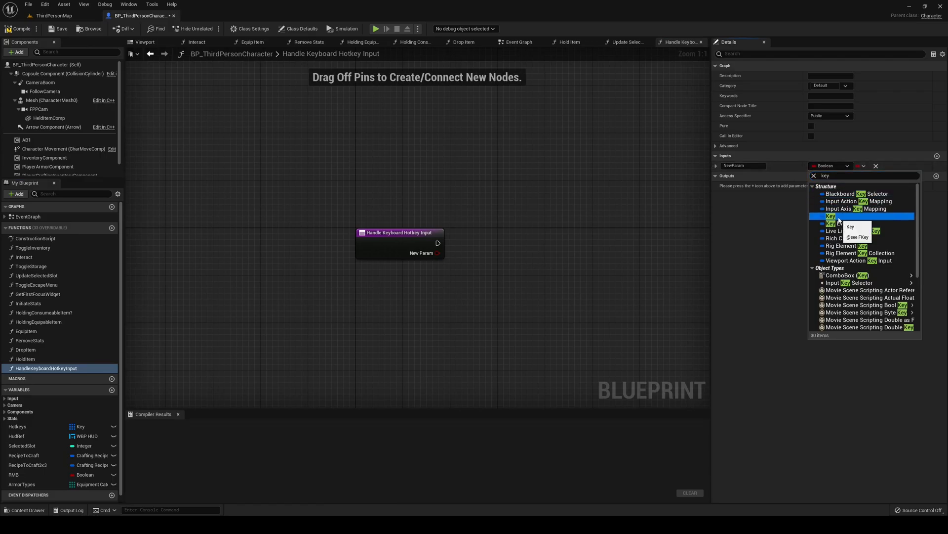
click(830, 215)
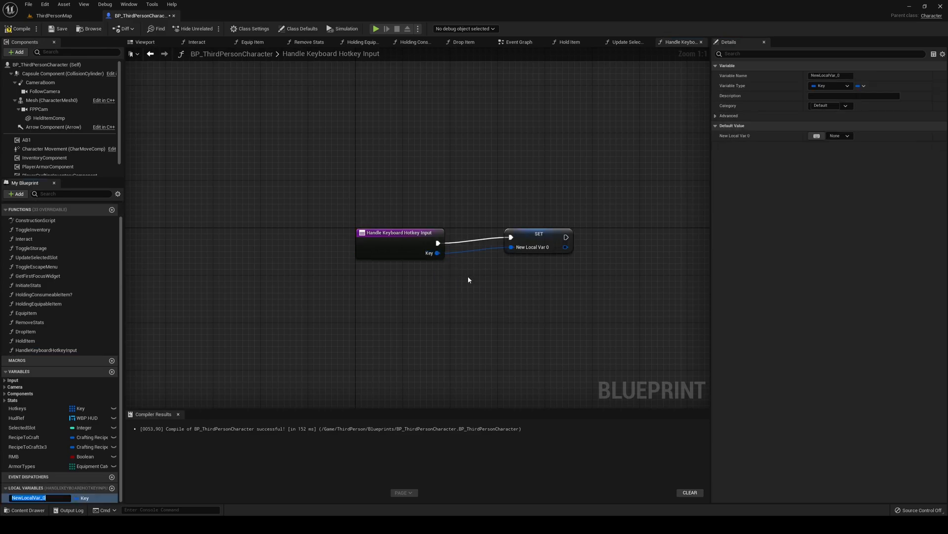
text(LocalKey)
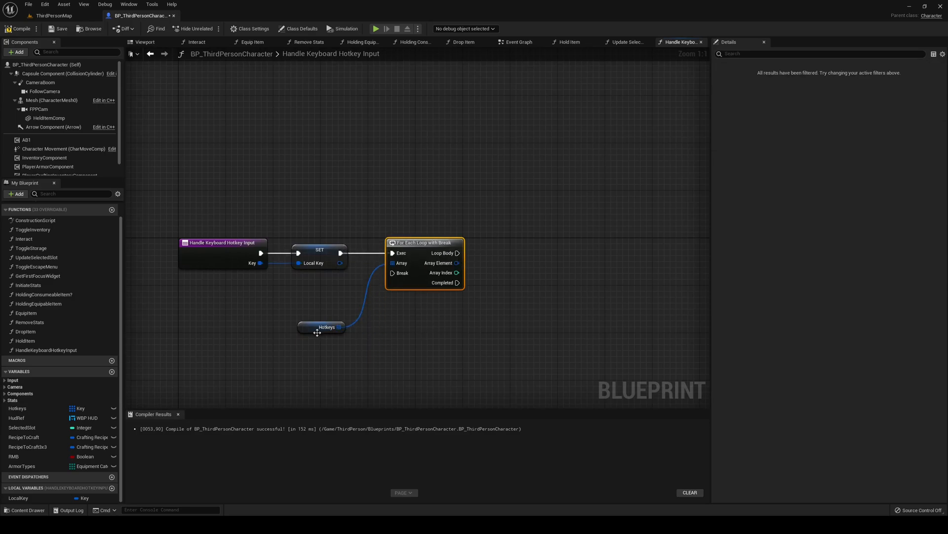
Compare each hotkey with Local Key and branch on the result, running the second branch when the loop completes
click(322, 327)
text(bra)
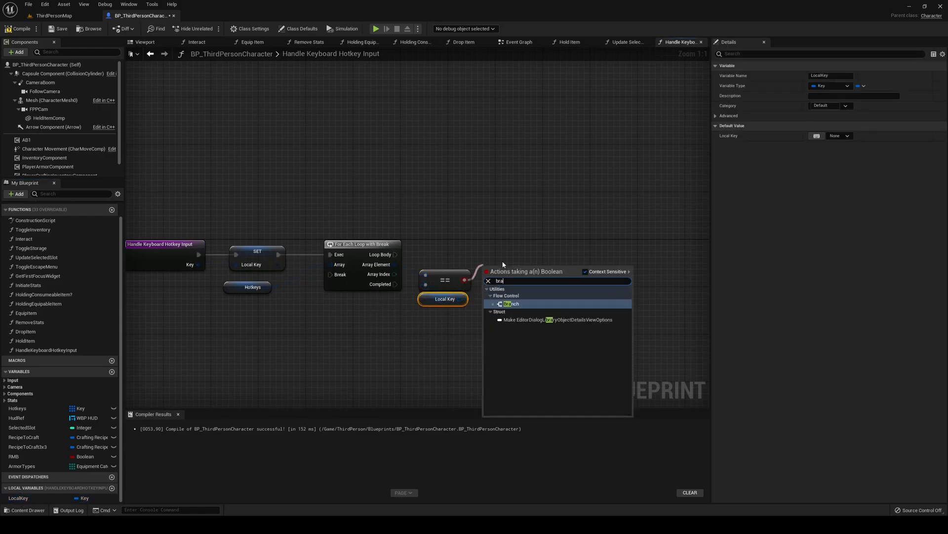
click(511, 303)
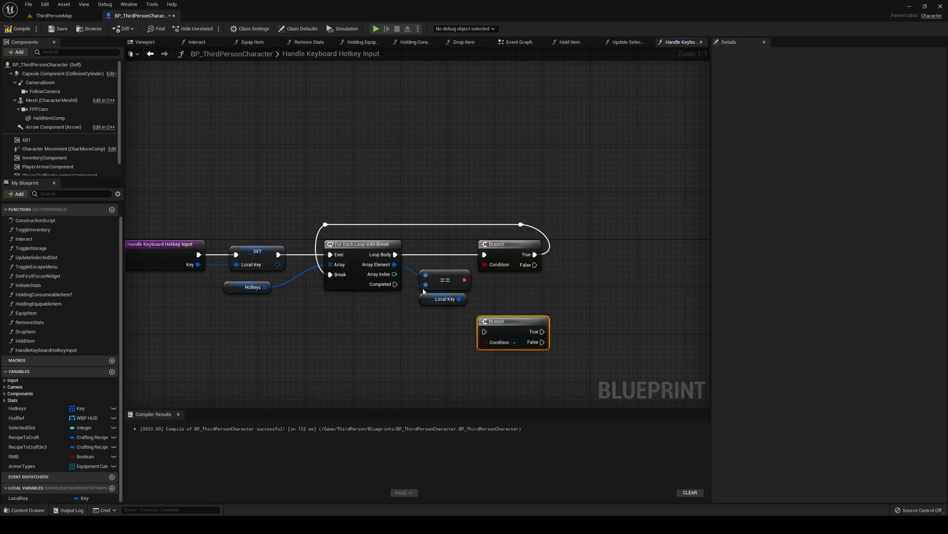
drag(513, 320, 508, 333)
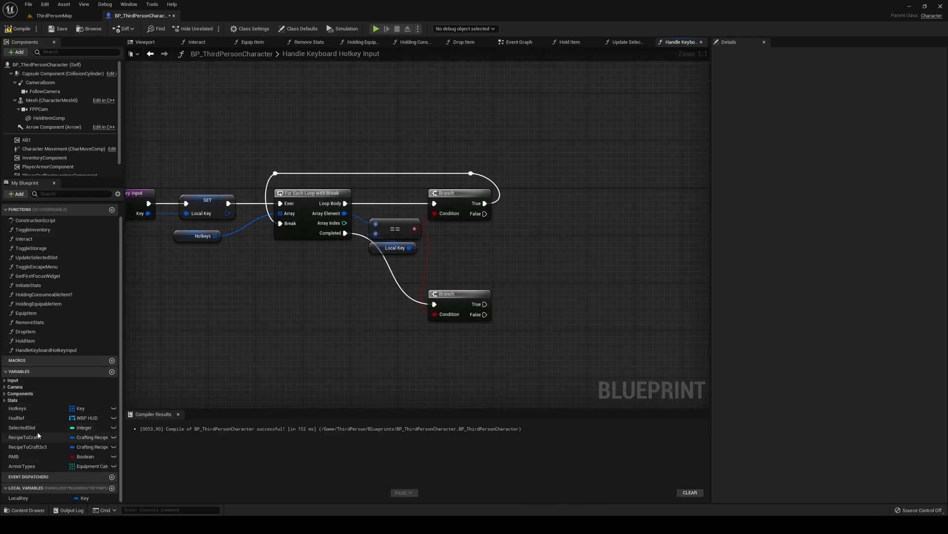
Set Selected Slot from the matching array index, call Update Selected Slot, and compile the blueprint for testing
drag(21, 427, 539, 266)
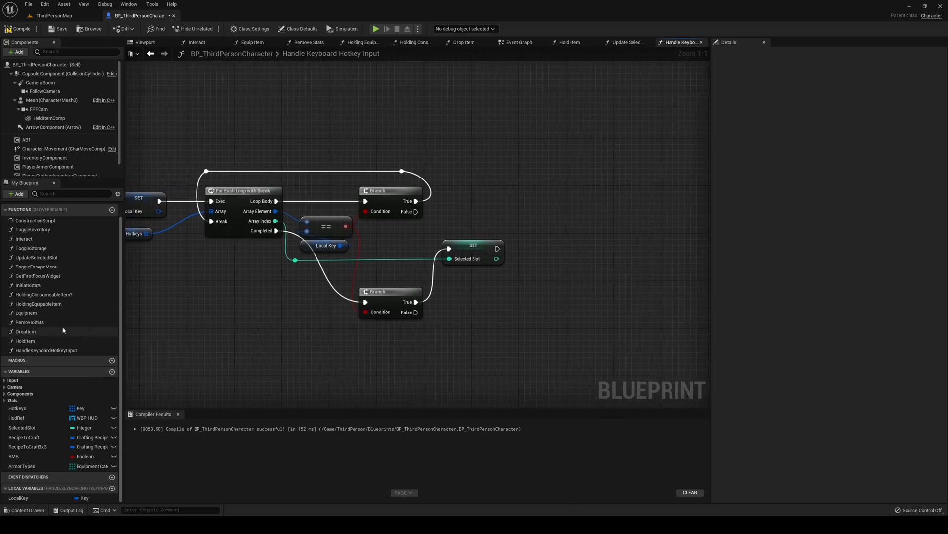
click(36, 257)
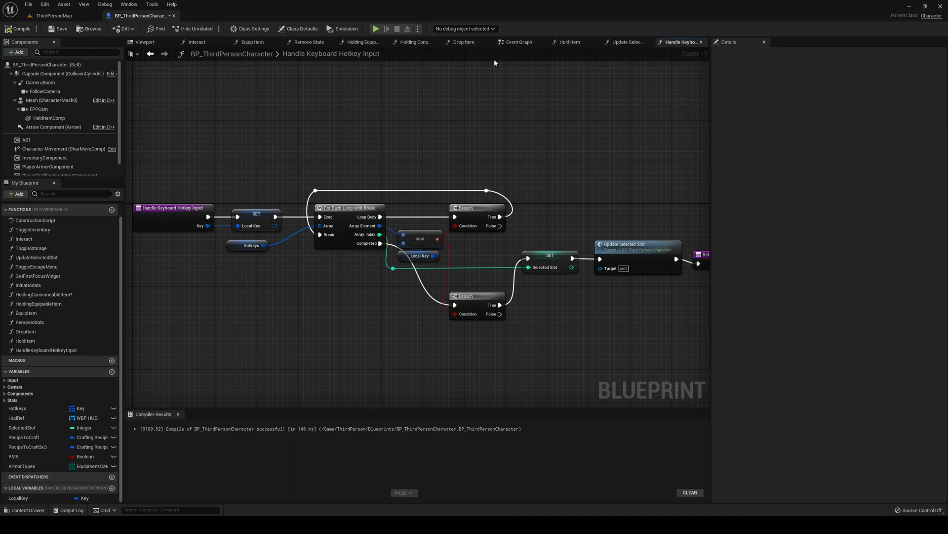
click(518, 42)
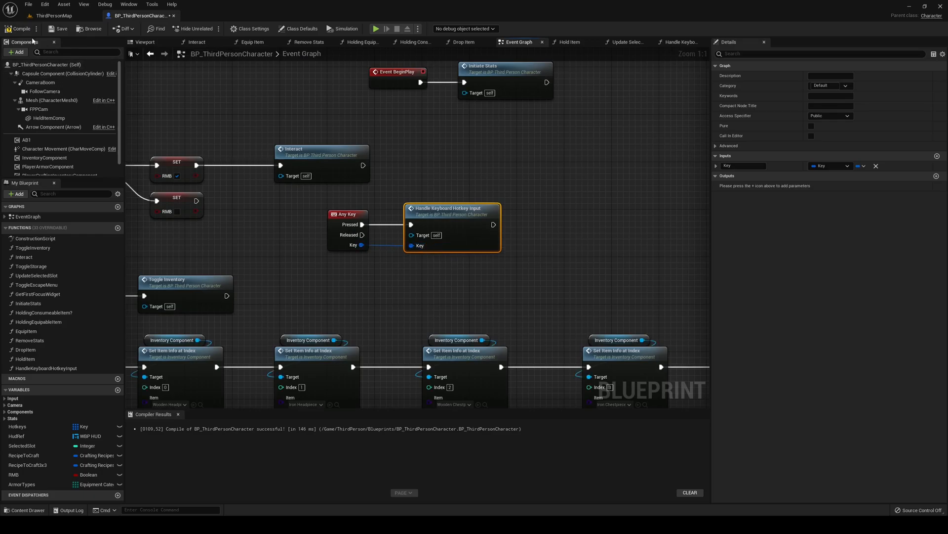
click(375, 28)
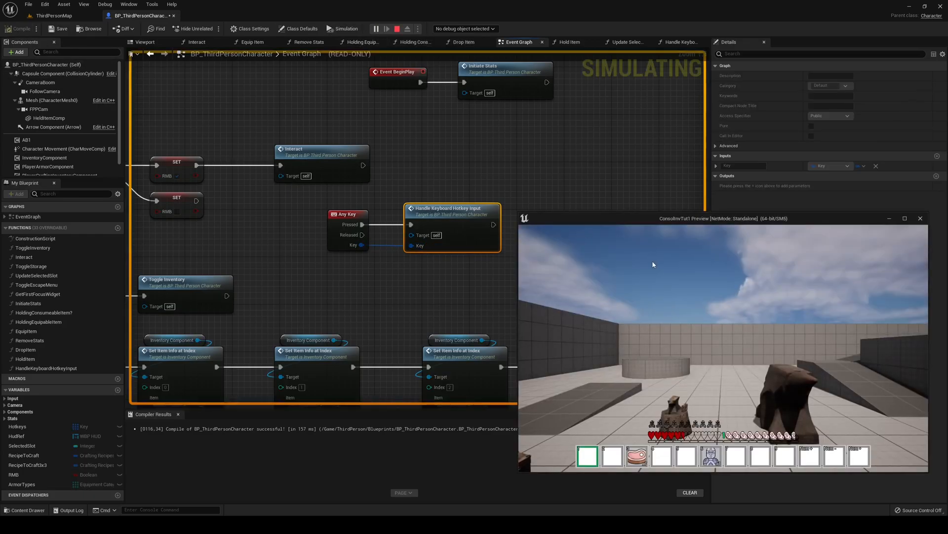